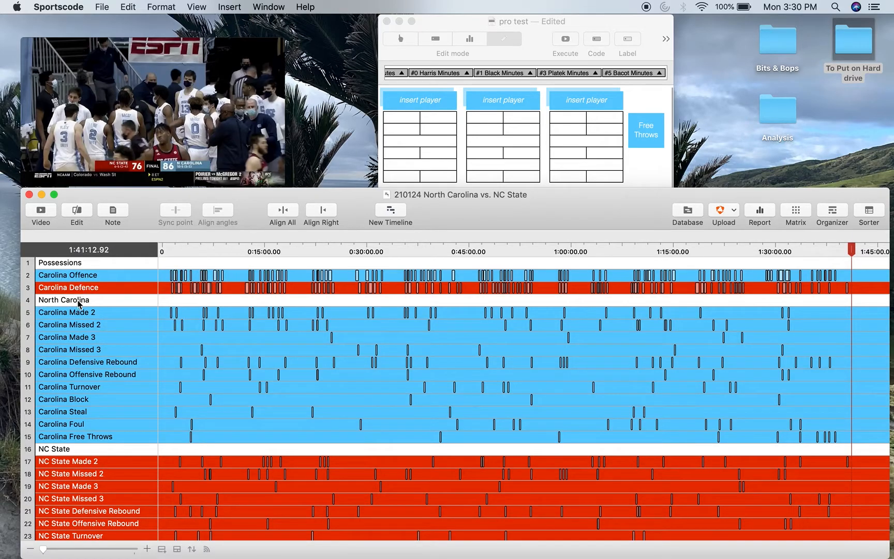
- Scroll the North Carolina vs NC State timeline through team, individual and minutes rows
{"action": "scroll", "scroll_direction": "down", "scroll_amount": 3}
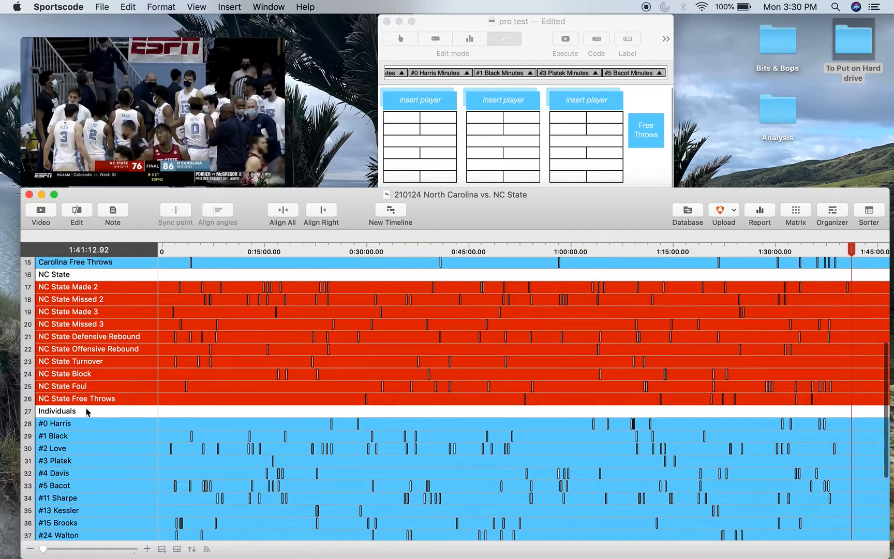
{"action": "scroll", "scroll_direction": "down", "scroll_amount": 3}
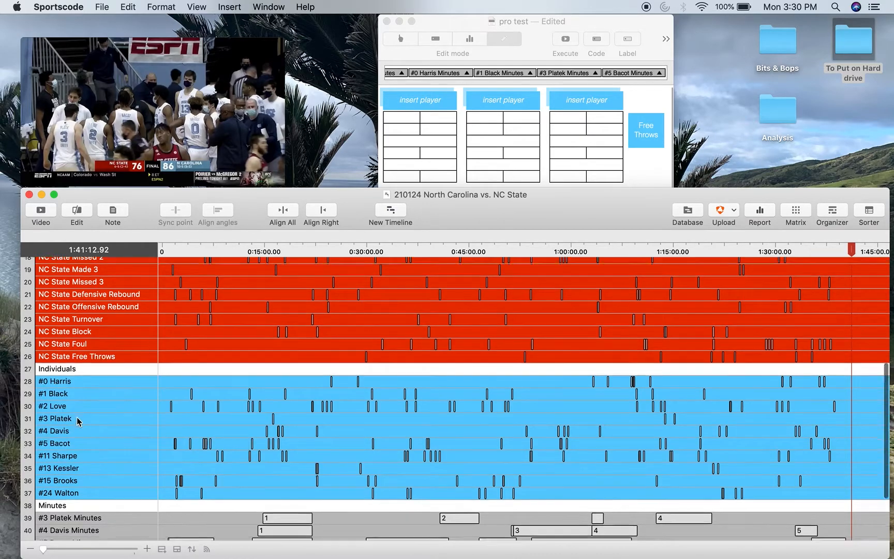
{"action": "scroll", "scroll_direction": "down", "scroll_amount": 3}
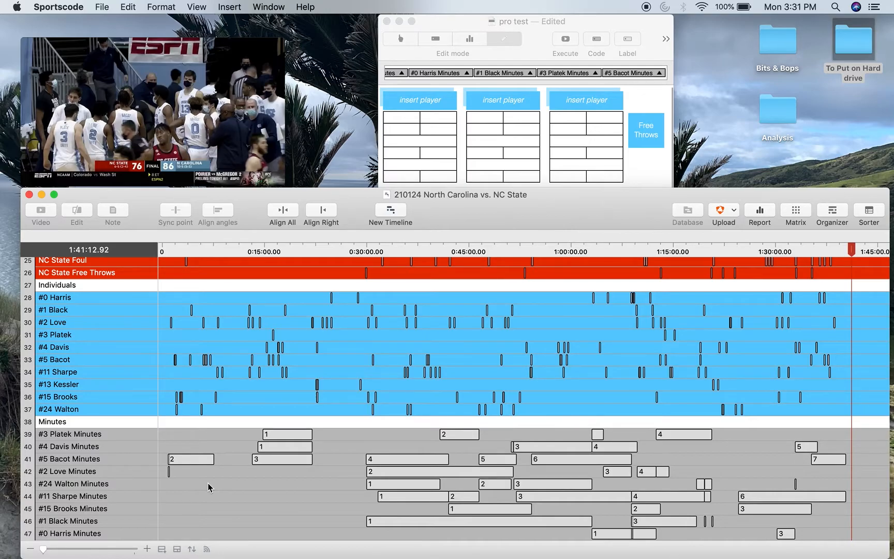
{"action": "mouse_move", "coordinate": [187, 480]}
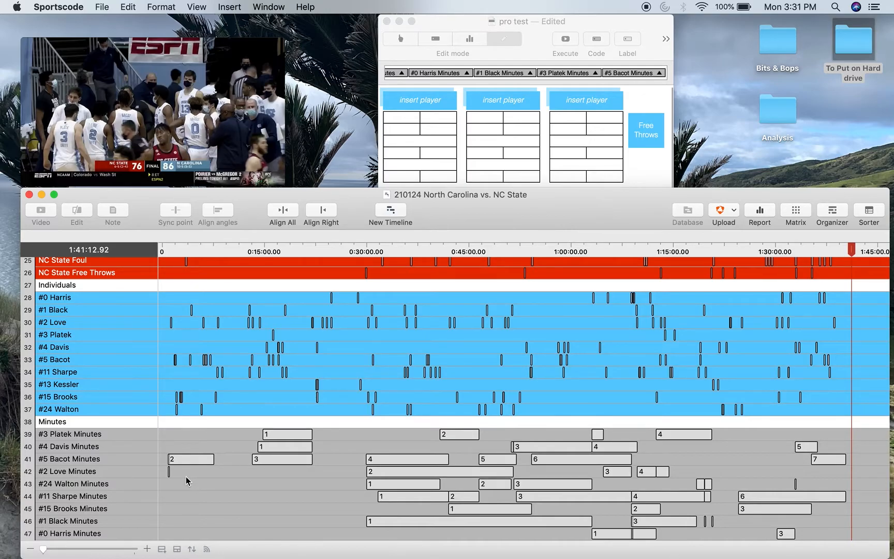
{"action": "mouse_move", "coordinate": [565, 536]}
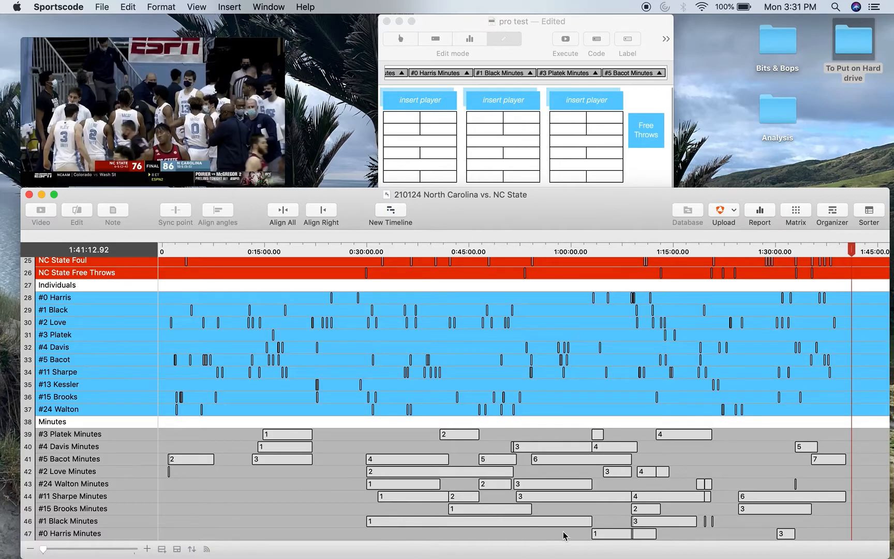
{"action": "mouse_move", "coordinate": [538, 482]}
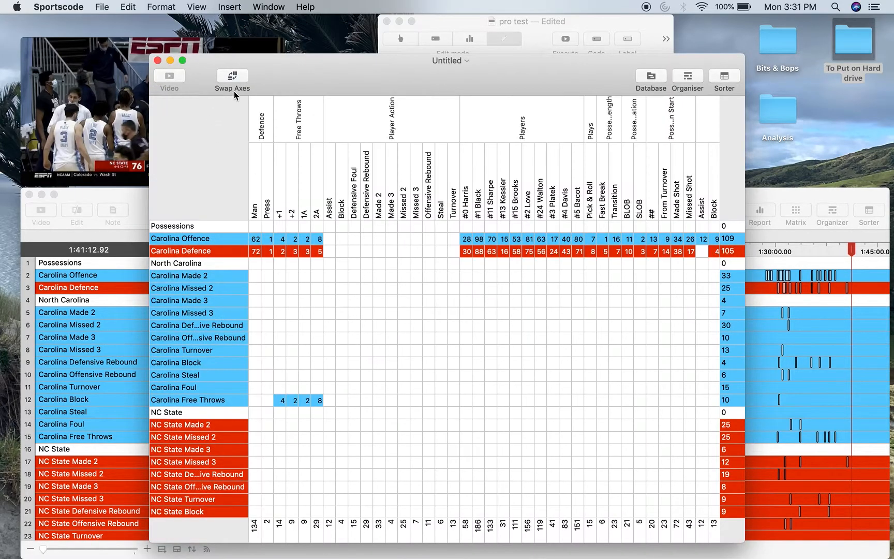
- Swap the matrix axes and scroll through the Players and Possession Tag label groups
{"action": "left_click", "coordinate": [232, 75]}
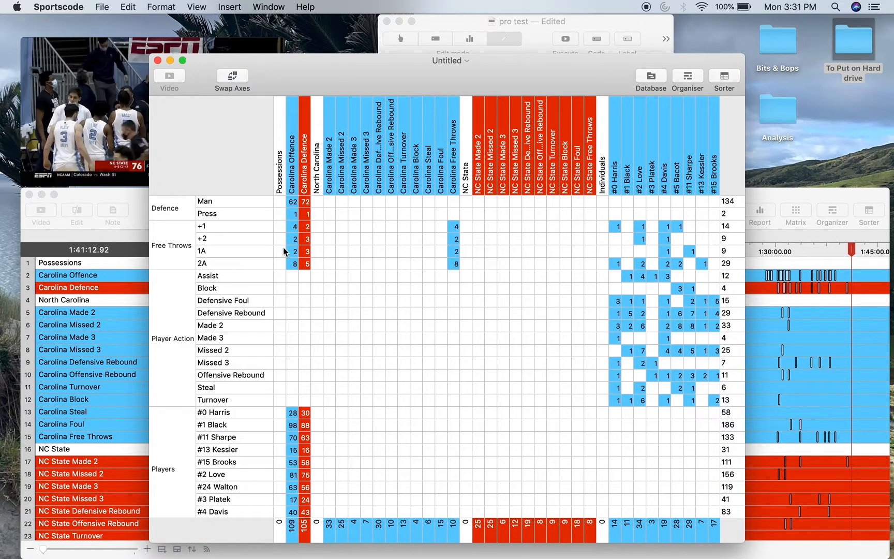
{"action": "mouse_move", "coordinate": [344, 273]}
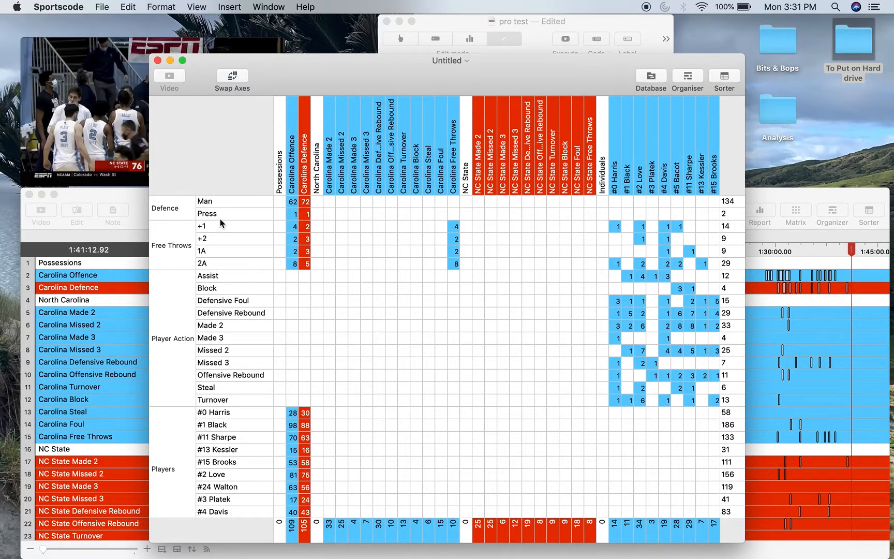
{"action": "mouse_move", "coordinate": [533, 31]}
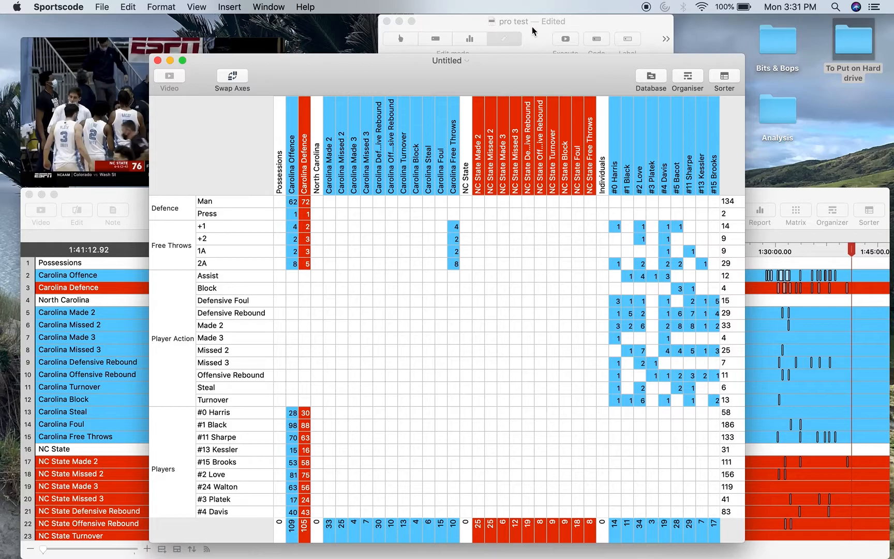
{"action": "left_click", "coordinate": [505, 39]}
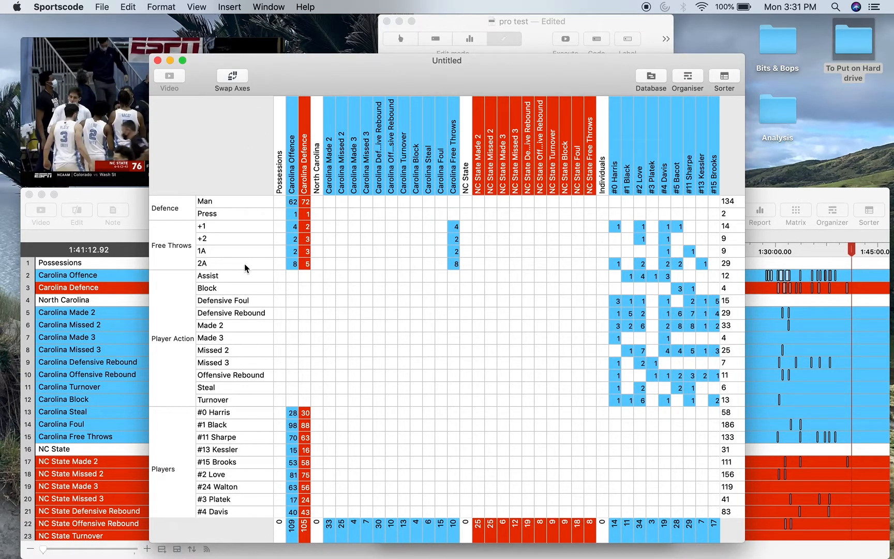
{"action": "scroll", "scroll_direction": "down", "scroll_amount": 3}
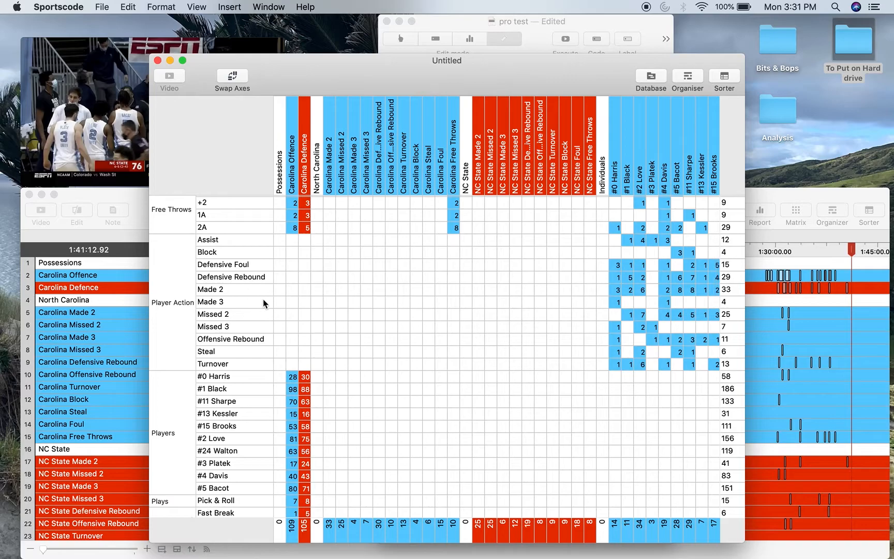
{"action": "mouse_move", "coordinate": [227, 277]}
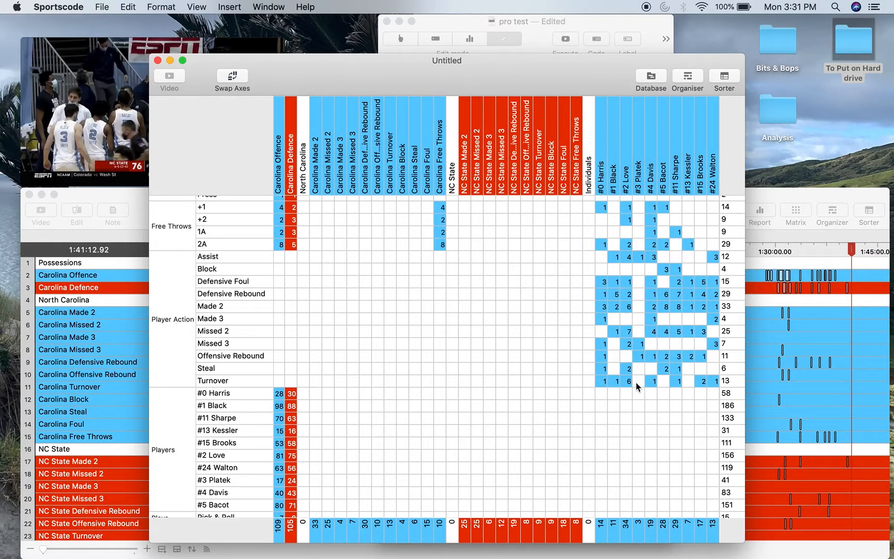
{"action": "mouse_move", "coordinate": [641, 327]}
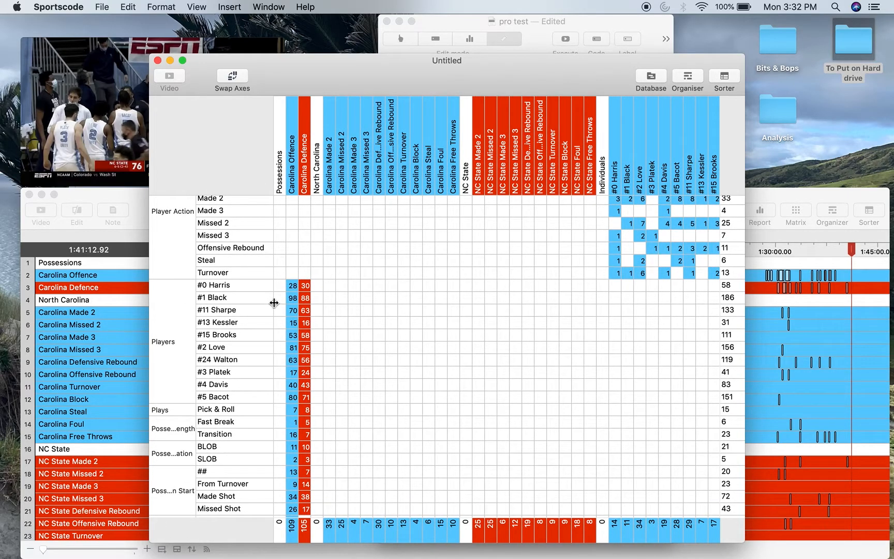
{"action": "mouse_move", "coordinate": [284, 300]}
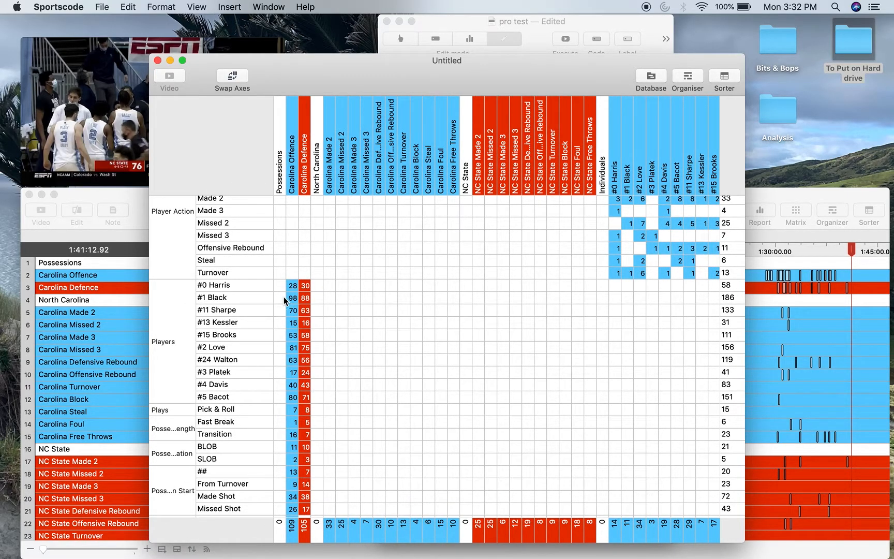
{"action": "mouse_move", "coordinate": [304, 337]}
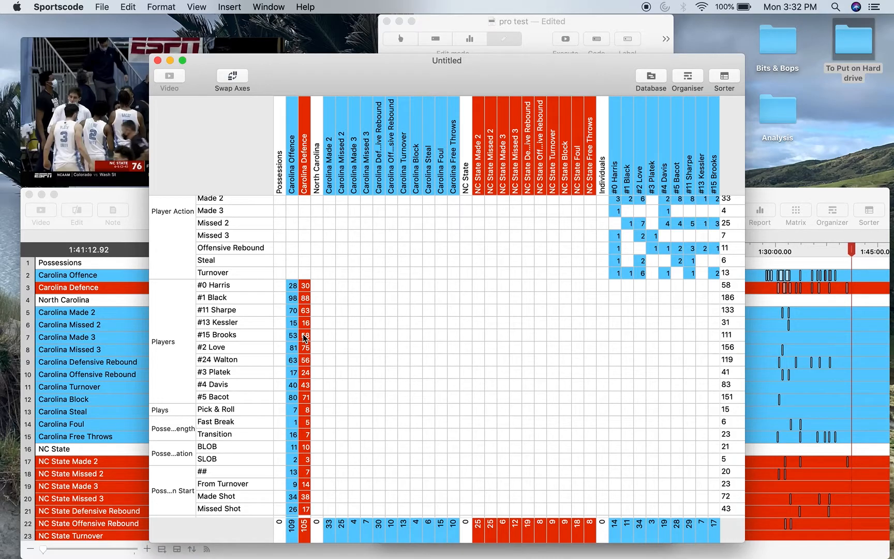
{"action": "mouse_move", "coordinate": [300, 362]}
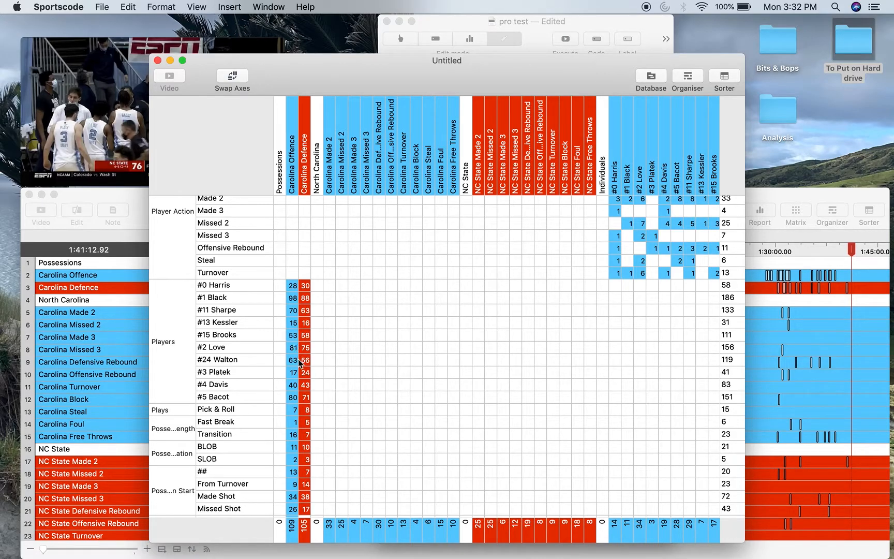
{"action": "mouse_move", "coordinate": [304, 288]}
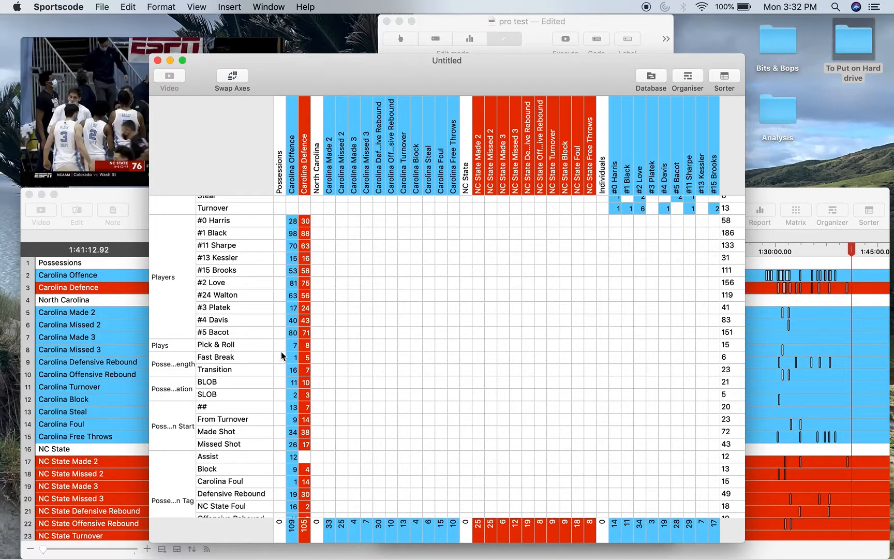
{"action": "mouse_move", "coordinate": [176, 350]}
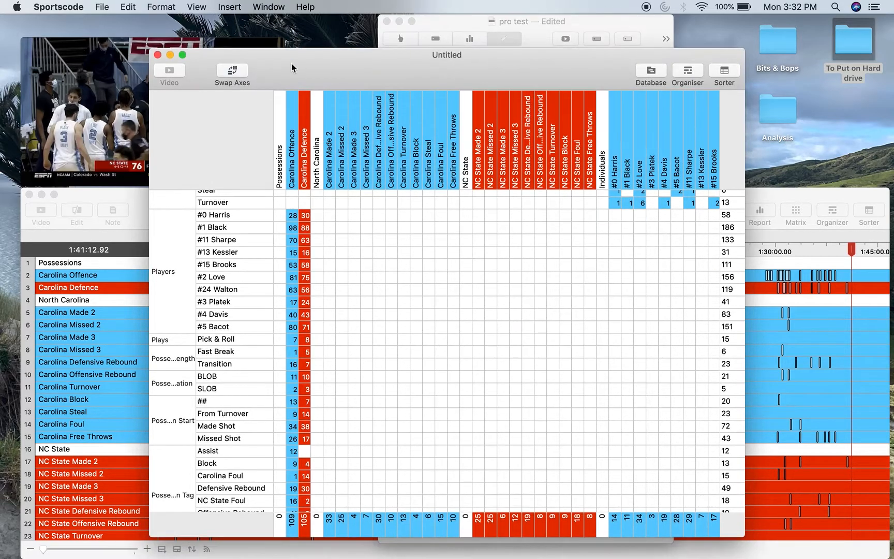
{"action": "scroll", "scroll_direction": "down", "scroll_amount": 3}
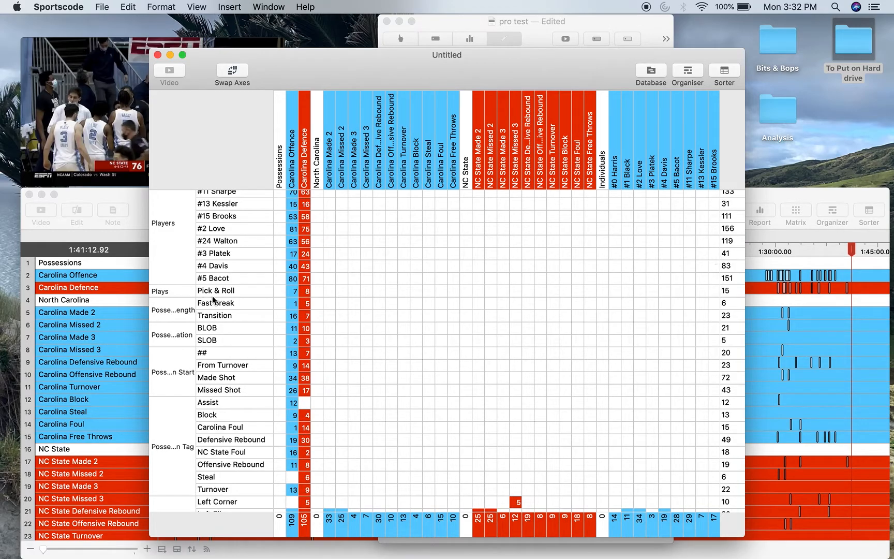
{"action": "mouse_move", "coordinate": [194, 233]}
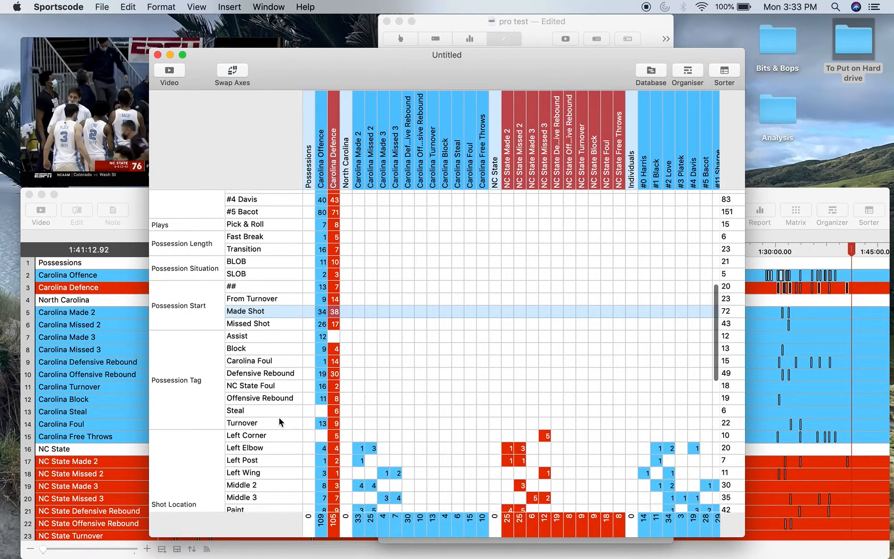
{"action": "scroll", "scroll_direction": "down", "scroll_amount": 3}
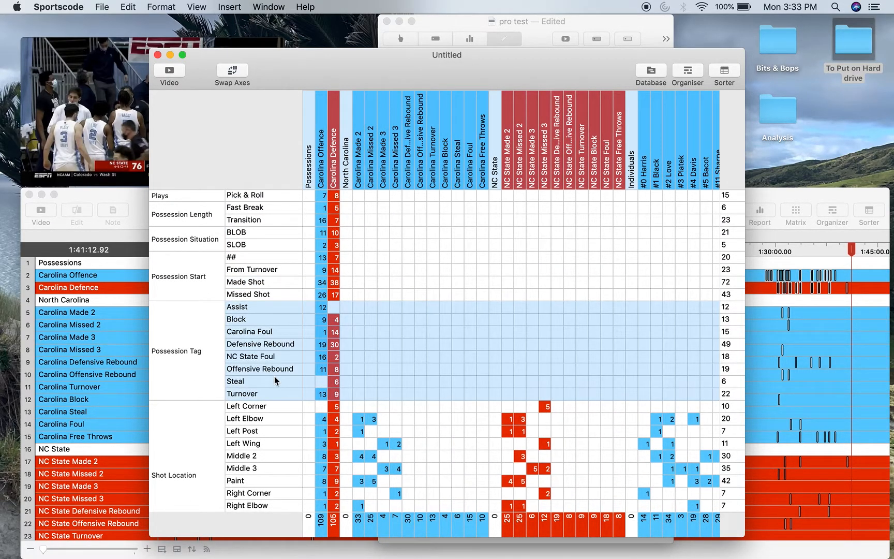
{"action": "mouse_move", "coordinate": [295, 378]}
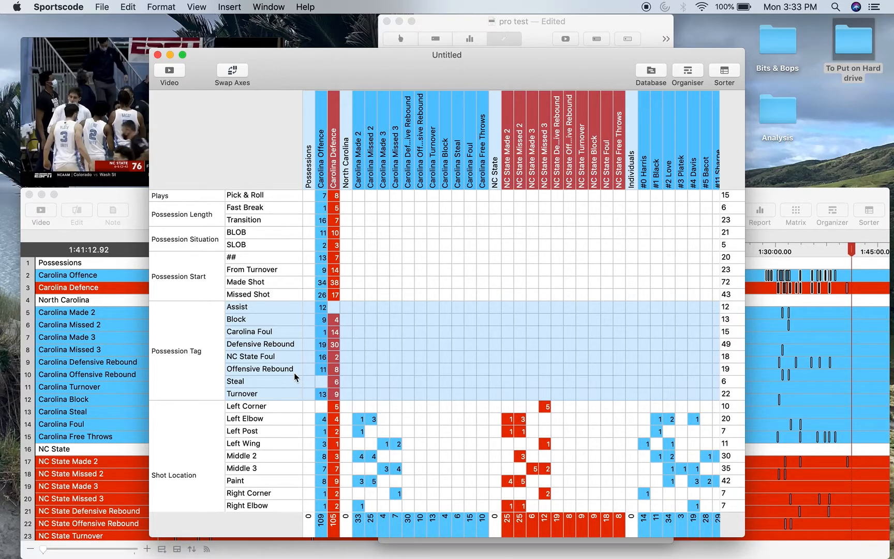
{"action": "mouse_move", "coordinate": [326, 316]}
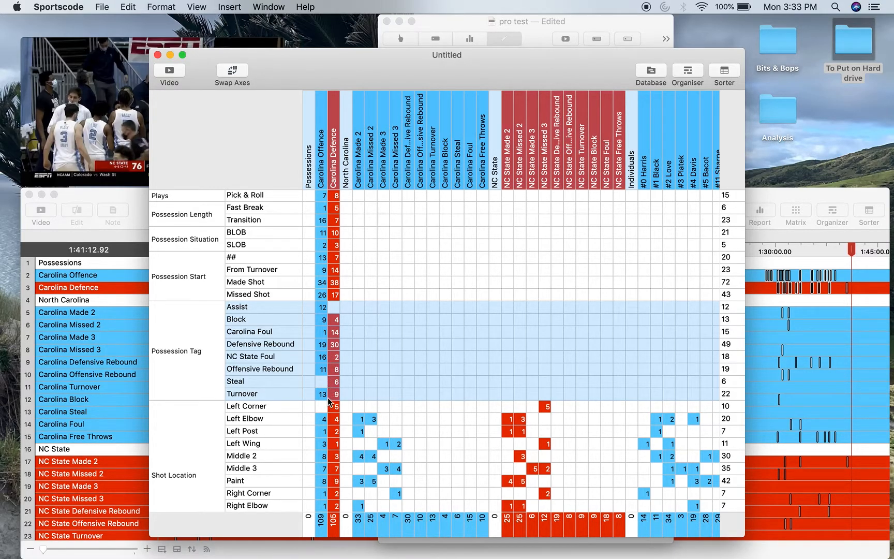
- Scroll the matrix through the Shot Player, Shot Quality, Shot Result and Shot Type groups
{"action": "scroll", "scroll_direction": "down", "scroll_amount": 3}
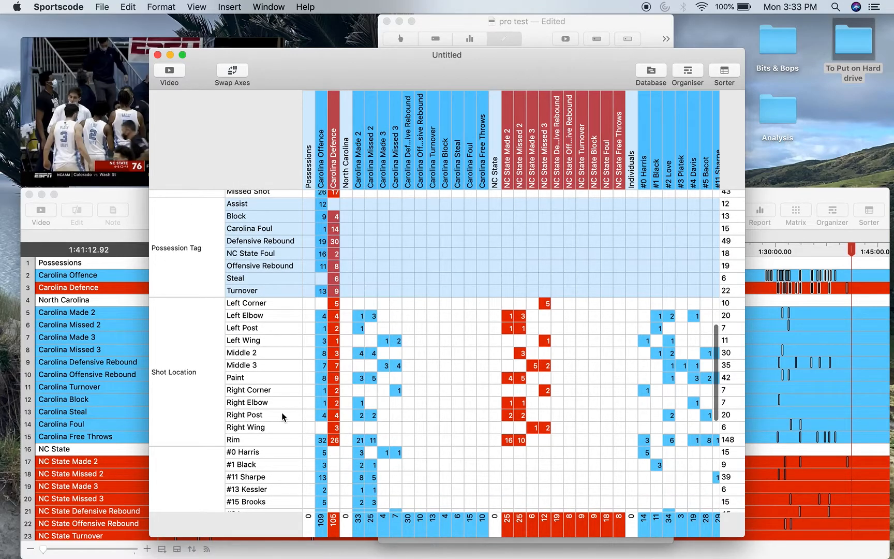
{"action": "scroll", "scroll_direction": "down", "scroll_amount": 3}
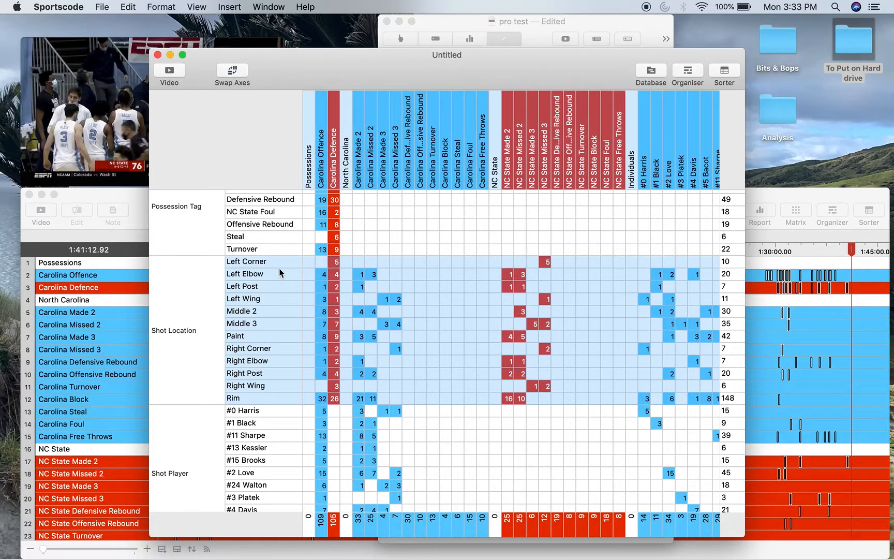
{"action": "mouse_move", "coordinate": [265, 303]}
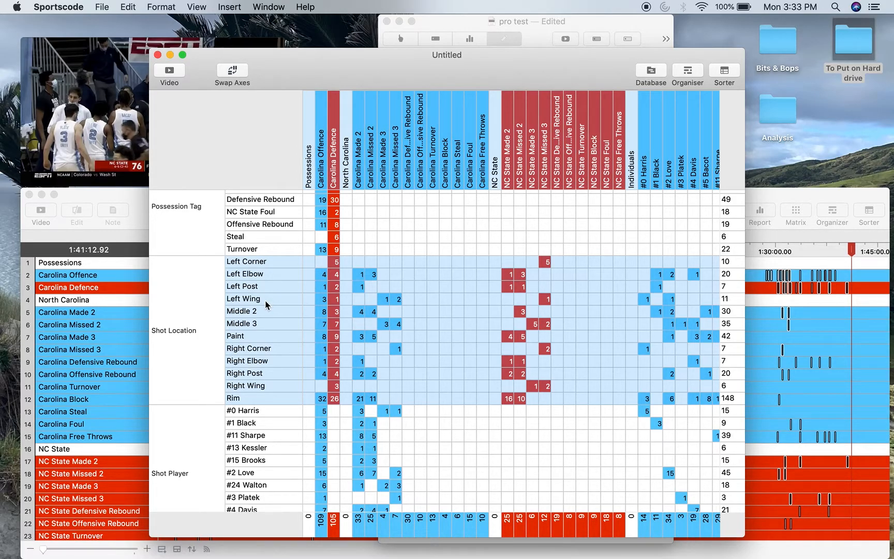
{"action": "mouse_move", "coordinate": [247, 398]}
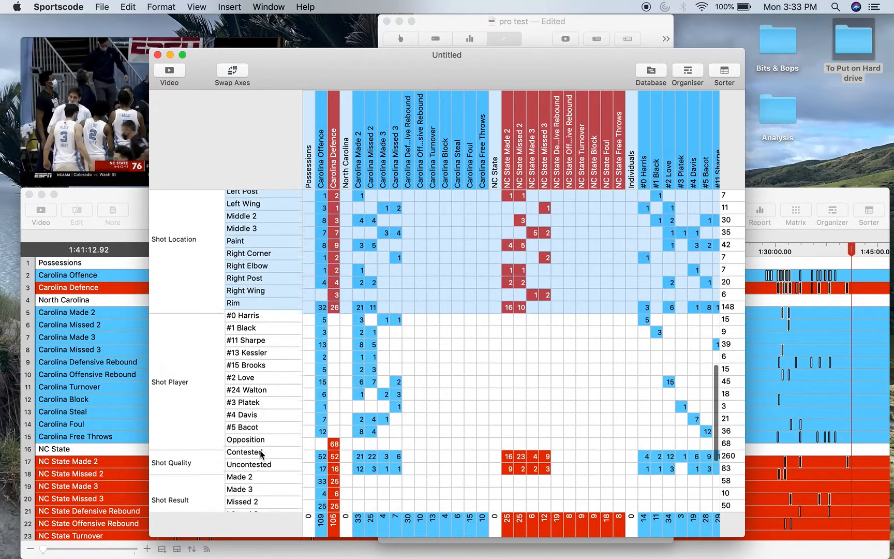
{"action": "scroll", "scroll_direction": "down", "scroll_amount": 3}
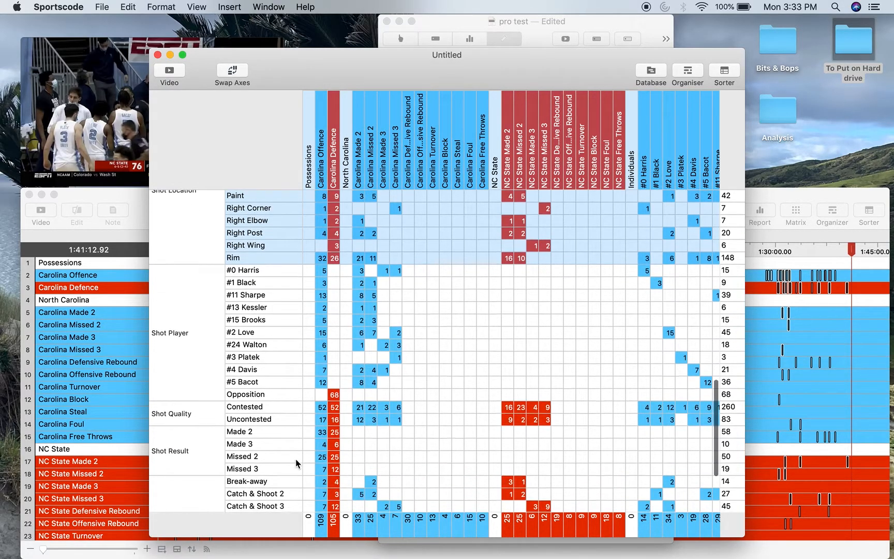
{"action": "scroll", "scroll_direction": "down", "scroll_amount": 3}
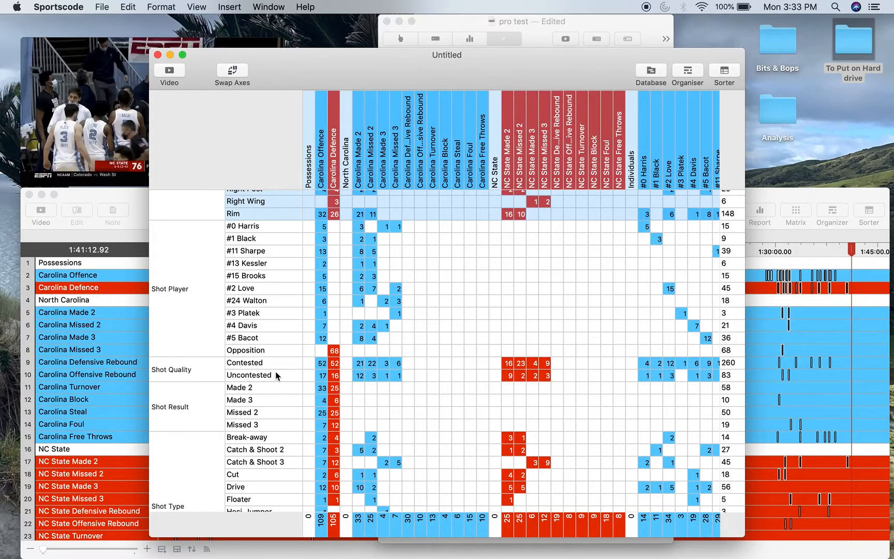
{"action": "mouse_move", "coordinate": [312, 405]}
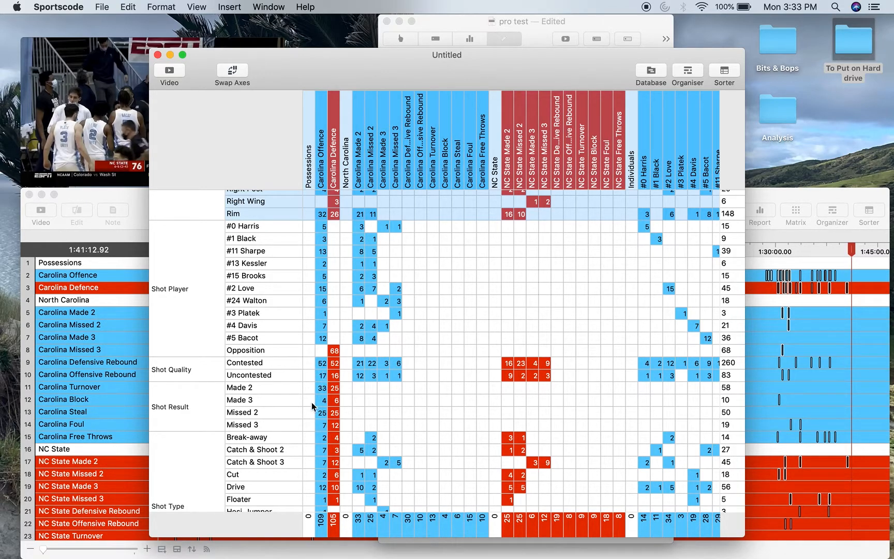
{"action": "scroll", "scroll_direction": "down", "scroll_amount": 3}
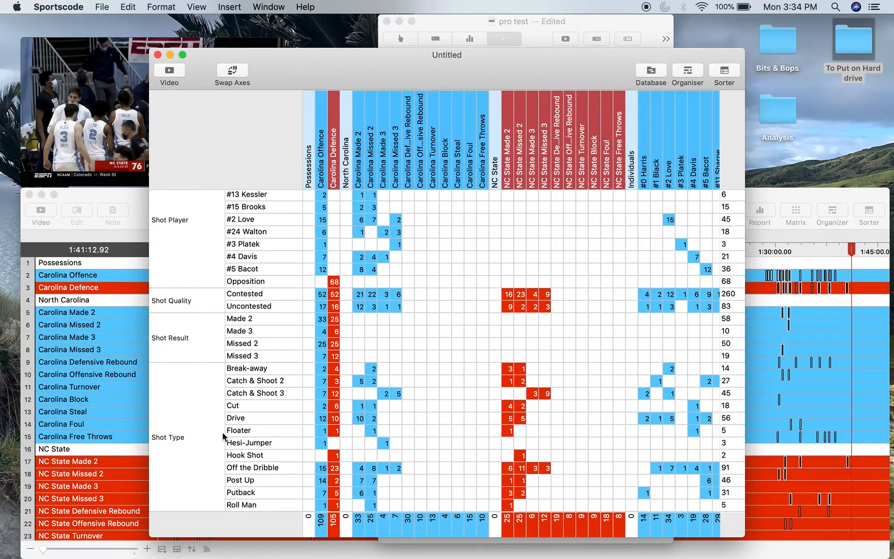
{"action": "mouse_move", "coordinate": [269, 396]}
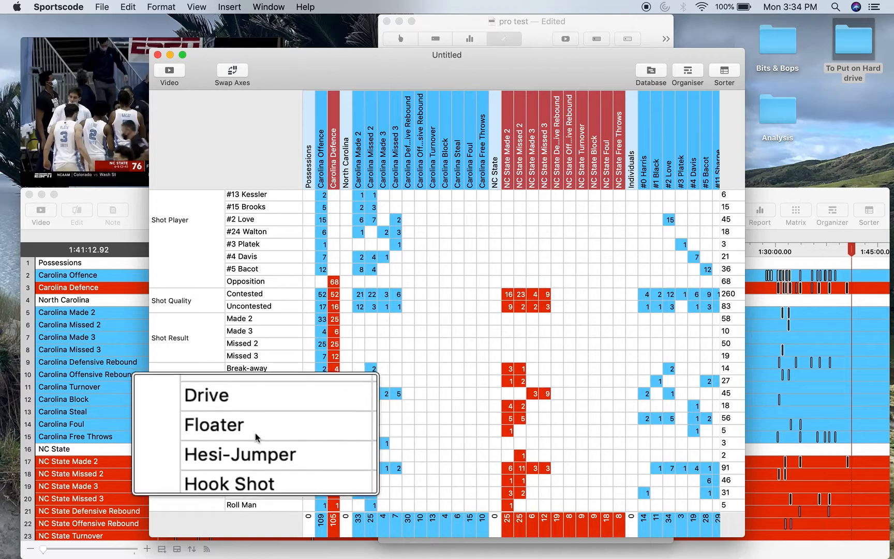
{"action": "scroll", "scroll_direction": "down", "scroll_amount": 3}
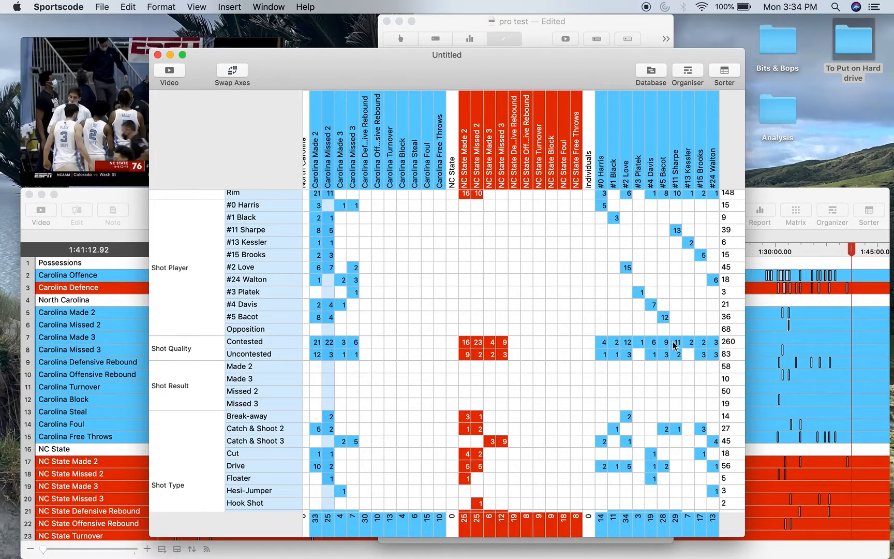
{"action": "mouse_move", "coordinate": [667, 374]}
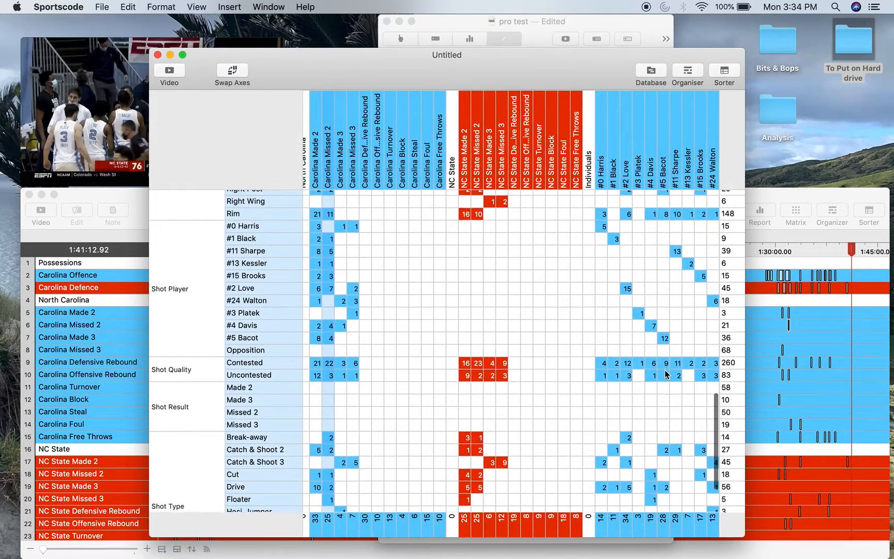
{"action": "scroll", "scroll_direction": "down", "scroll_amount": 3}
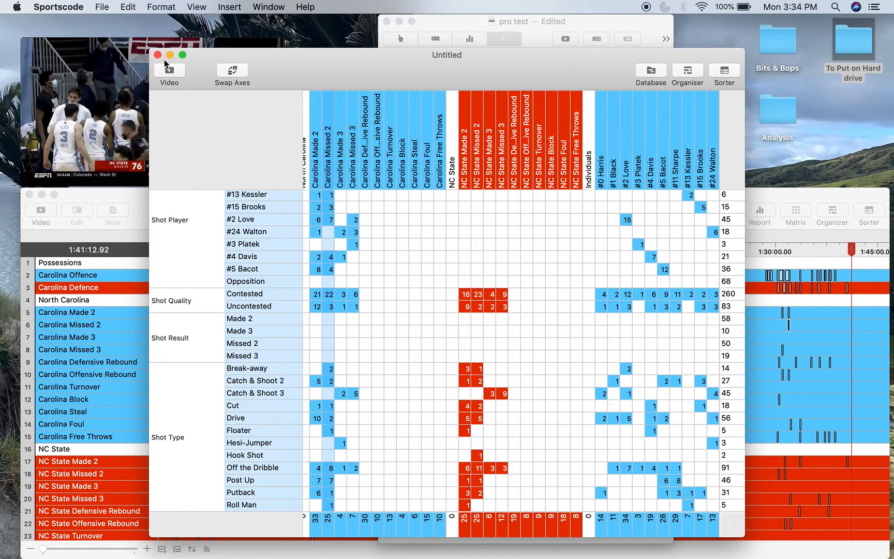
- Close the matrix and show the code window's team and player setup page
{"action": "left_click", "coordinate": [504, 39]}
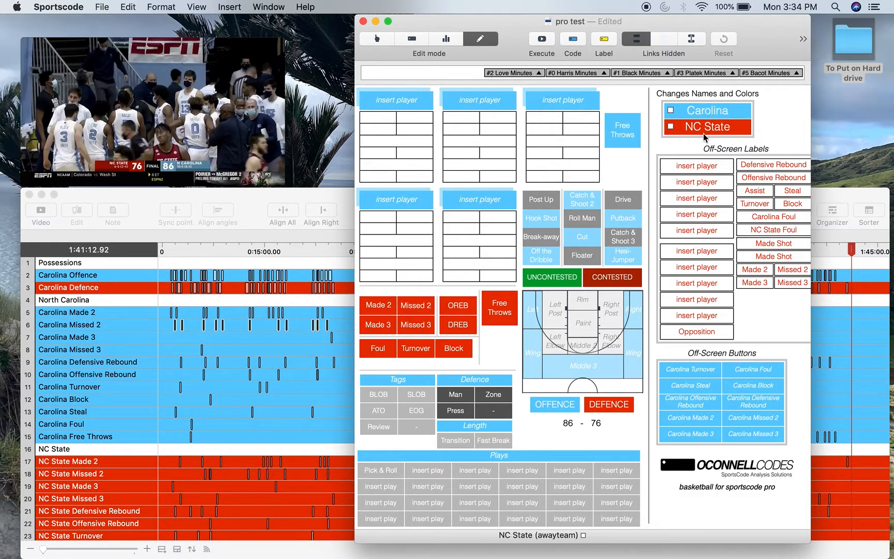
{"action": "mouse_move", "coordinate": [717, 128]}
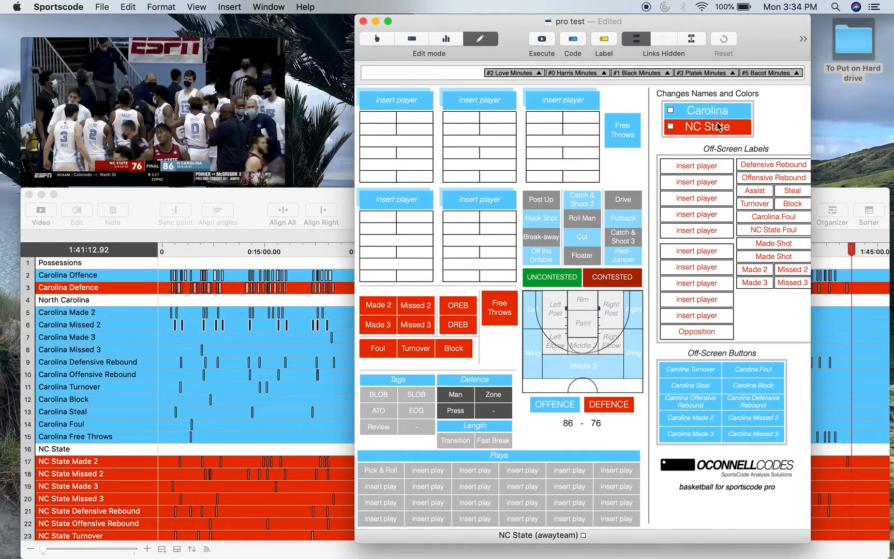
{"action": "left_click", "coordinate": [457, 325]}
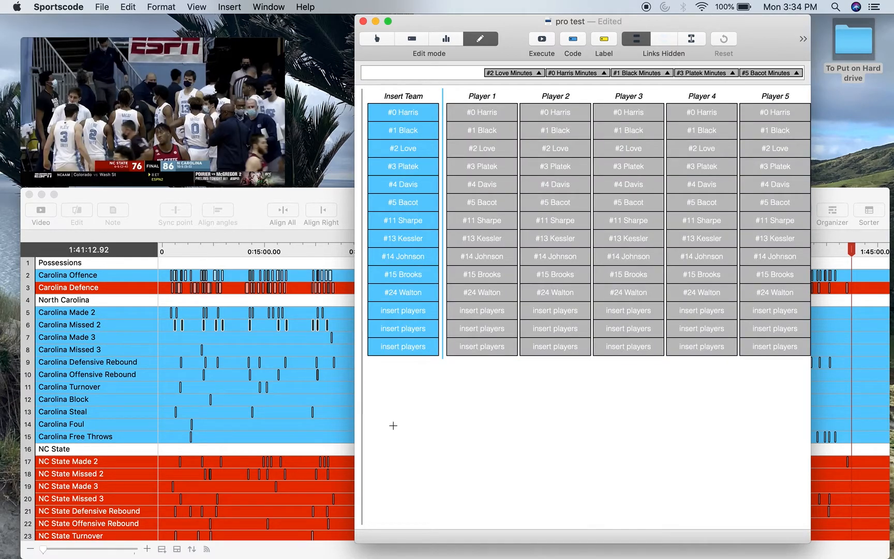
- Set the on-court lineup to Love, Davis, Black, Bacot and Sharpe, then return to Code mode
{"action": "left_click", "coordinate": [403, 111]}
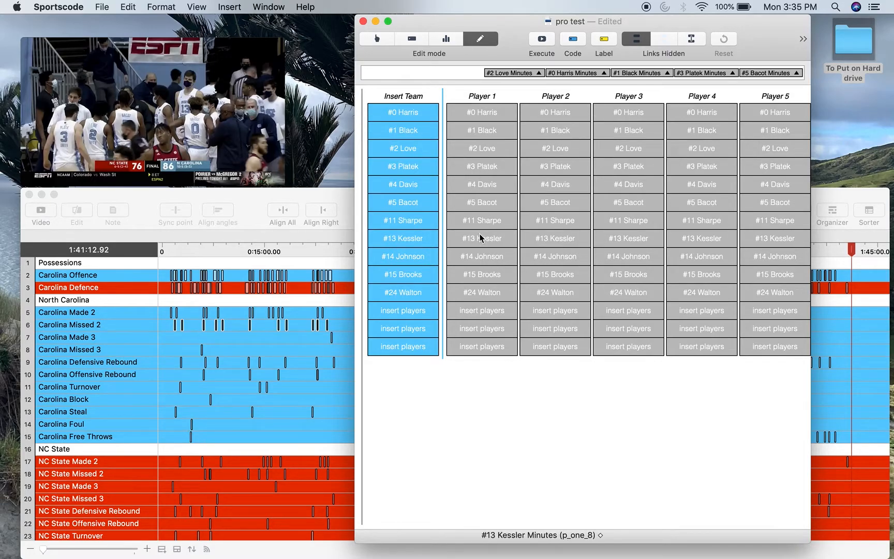
{"action": "left_click", "coordinate": [377, 39]}
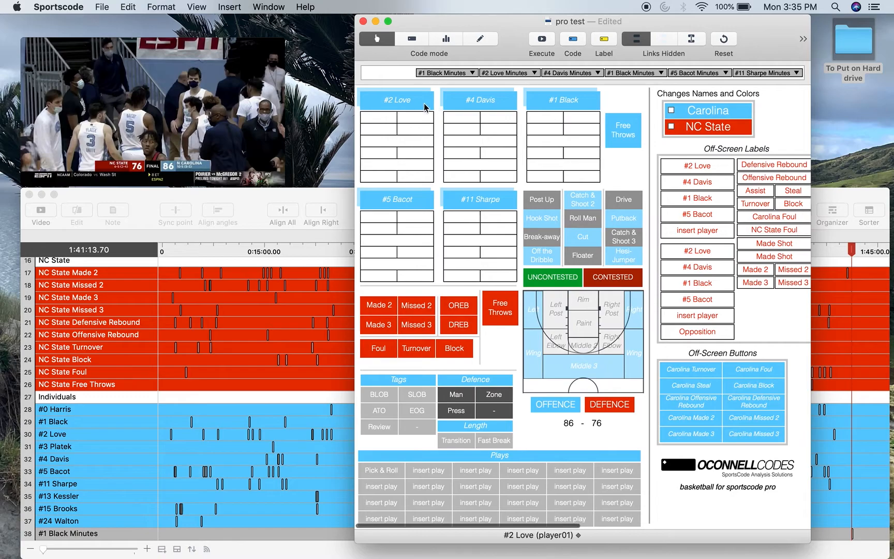
- Sub Platek in for Love, switch to Defence and code a Contested Cut shot
{"action": "left_click", "coordinate": [480, 100]}
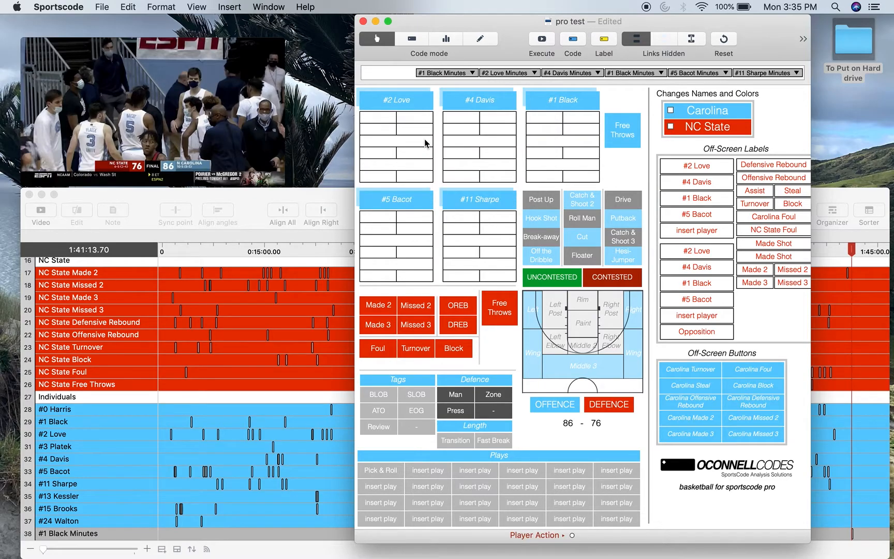
{"action": "left_click", "coordinate": [554, 404]}
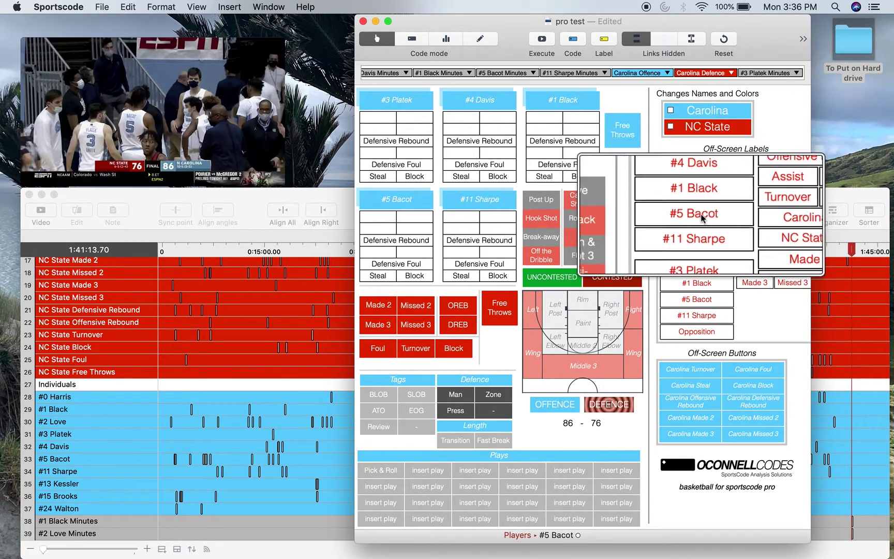
{"action": "left_click", "coordinate": [610, 339]}
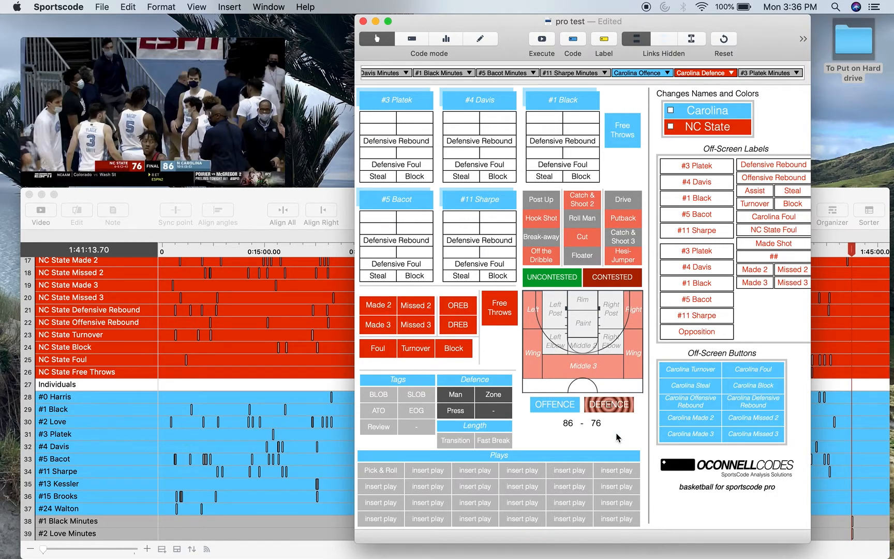
{"action": "mouse_move", "coordinate": [267, 446]}
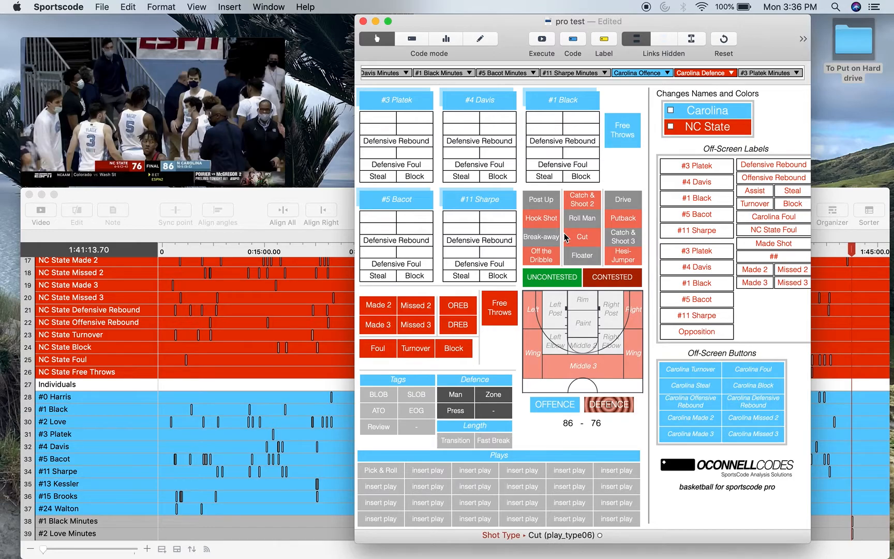
{"action": "left_click", "coordinate": [627, 275]}
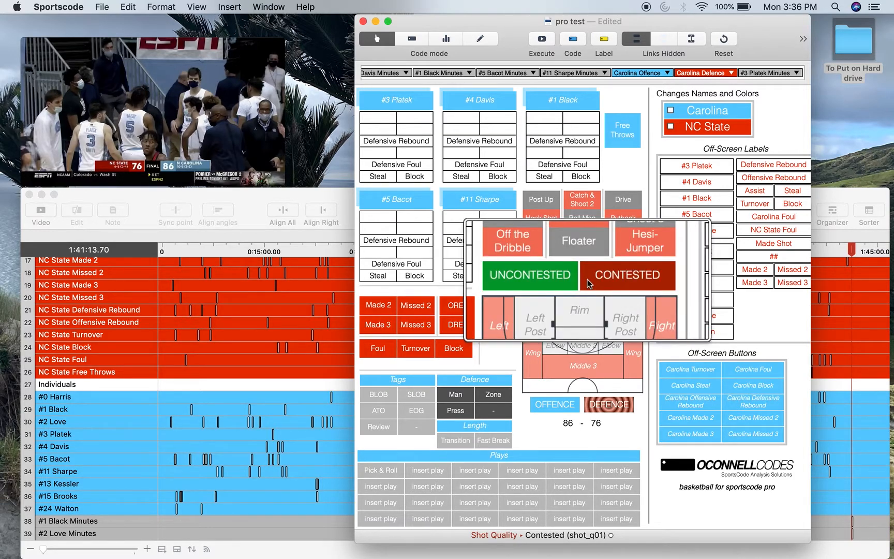